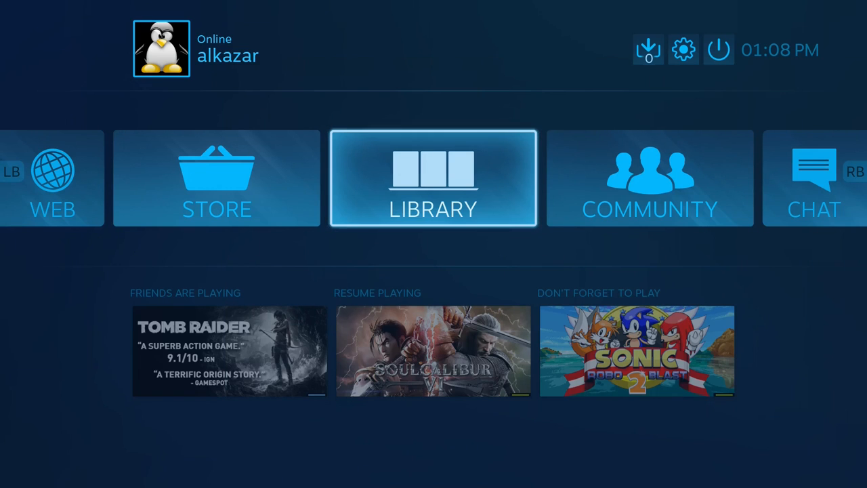
# Step: Browse the Store's Featured grid, then back out toward the Library
pyautogui.click(217, 178)
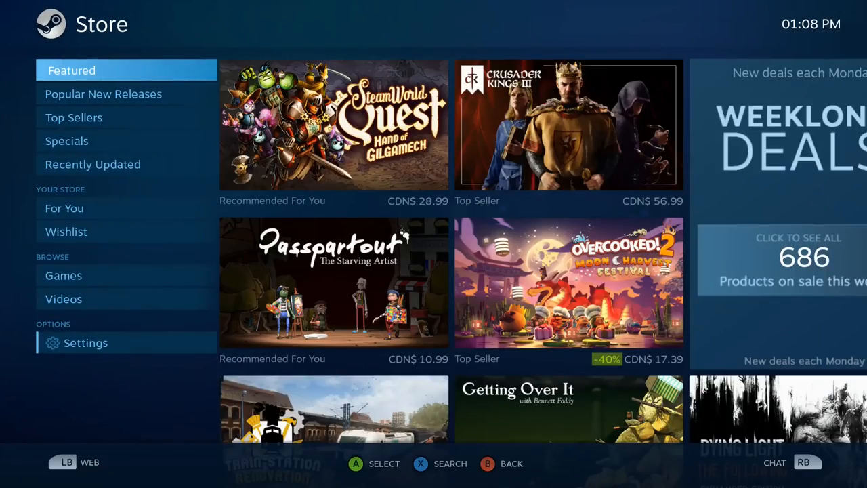
pyautogui.scroll(-3)
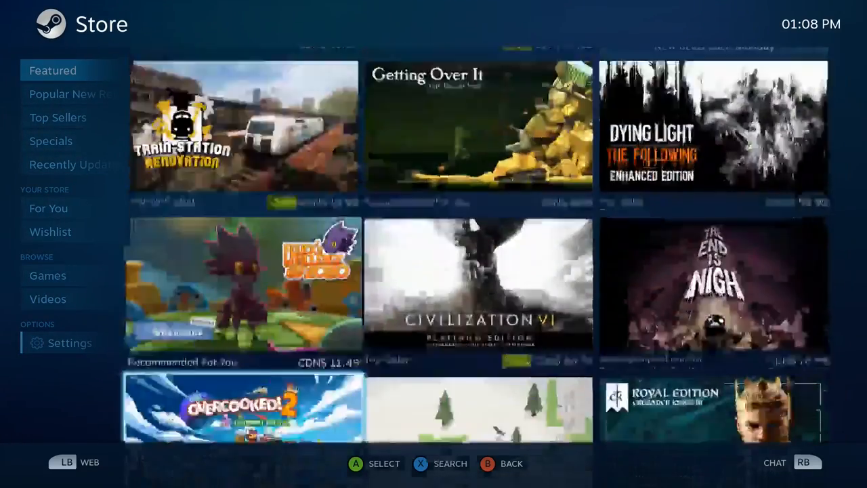
pyautogui.scroll(-3)
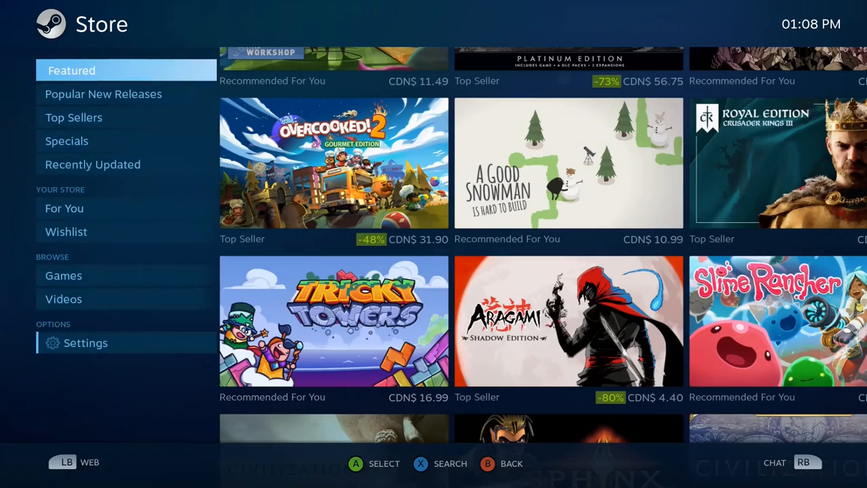
pyautogui.press('Escape')
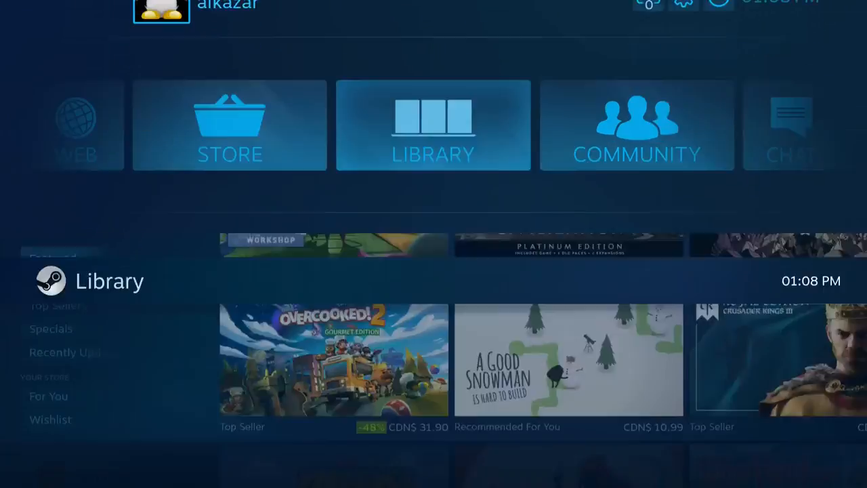
# Step: Scroll through the Recent game tiles in the Library and select one
pyautogui.click(434, 124)
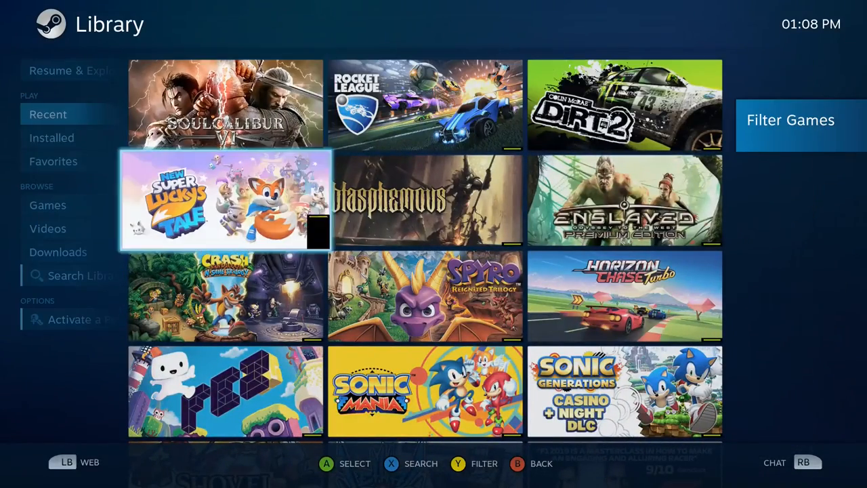
pyautogui.scroll(-3)
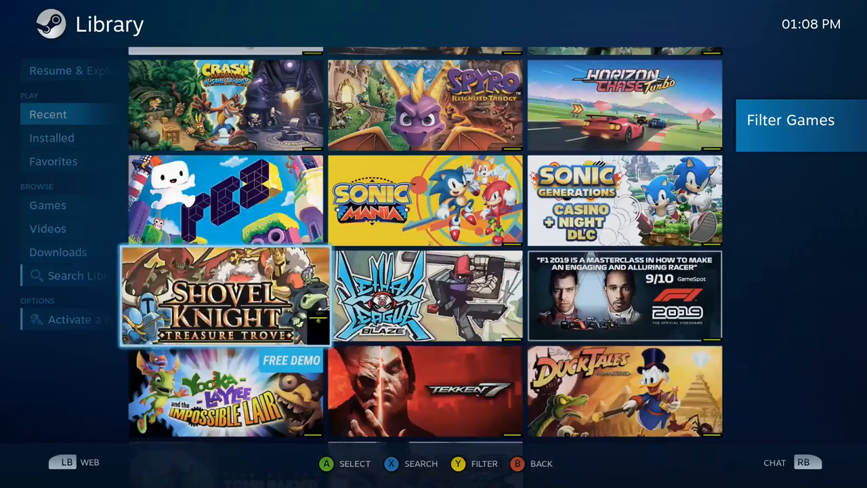
pyautogui.click(426, 295)
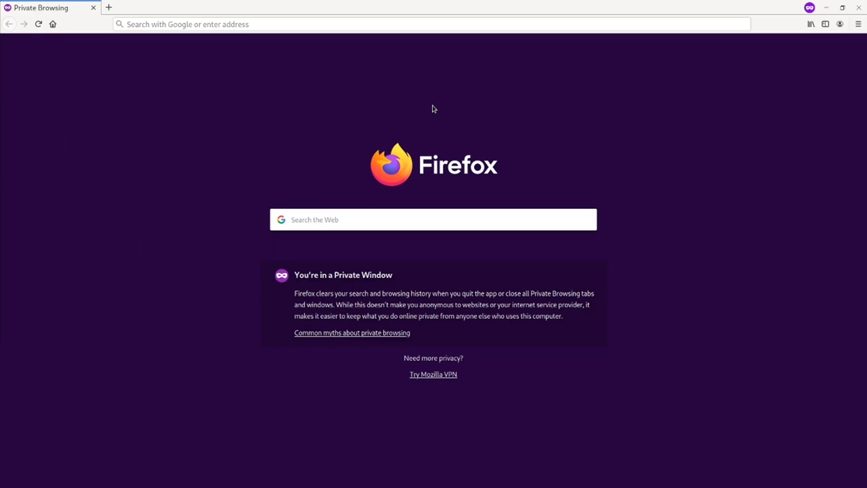
pyautogui.moveTo(201, 134)
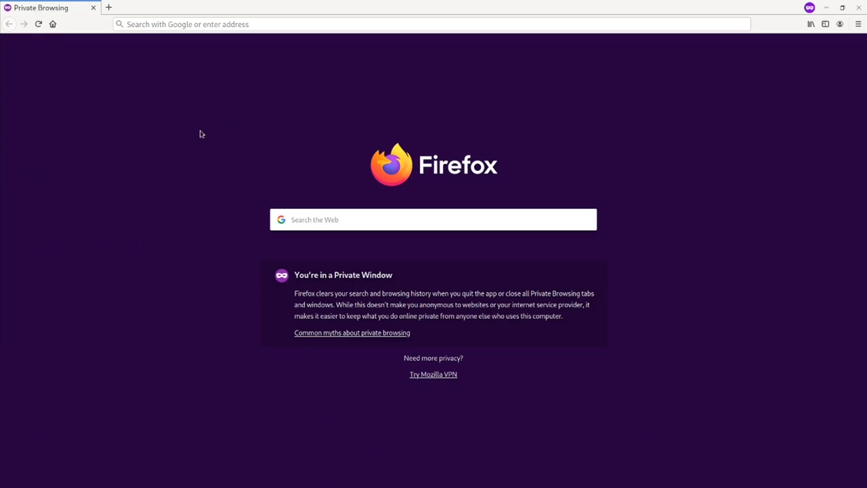
pyautogui.moveTo(192, 160)
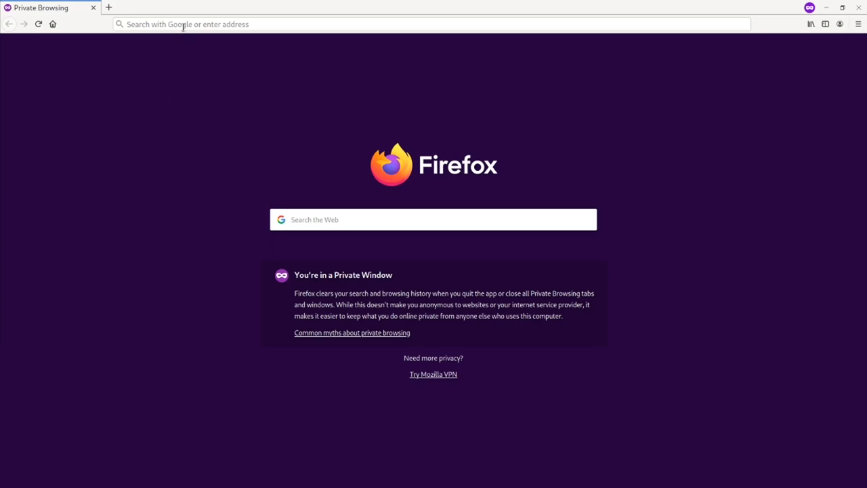
# Step: Load the Steam Buddy login page at 192.168.10.112
pyautogui.write('192.168.10.112/login')
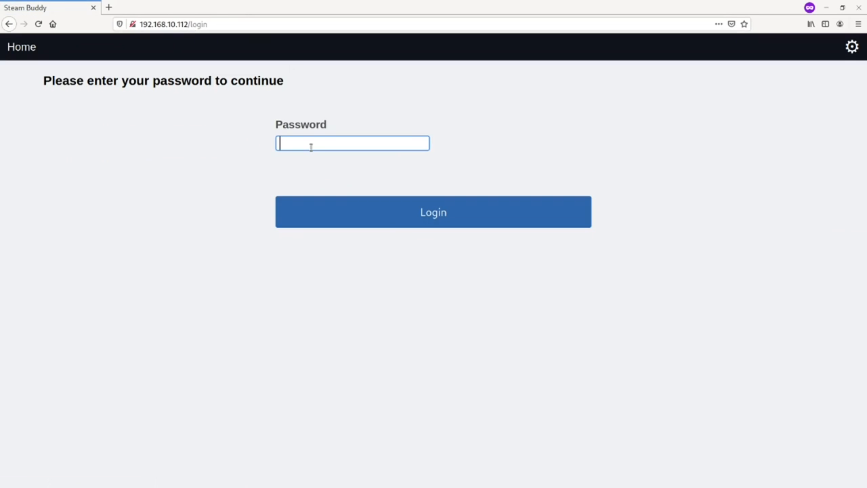
# Step: Log in to Steam Buddy with the password and reach the platform grid
pyautogui.write('••')
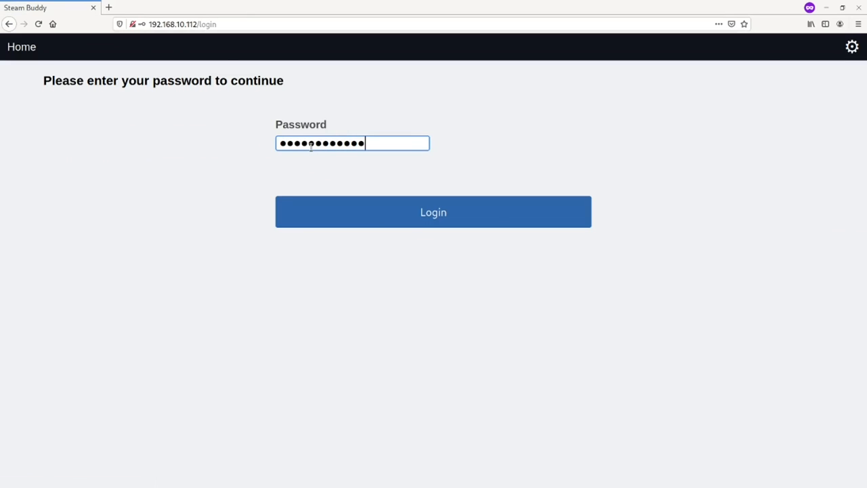
pyautogui.write('1')
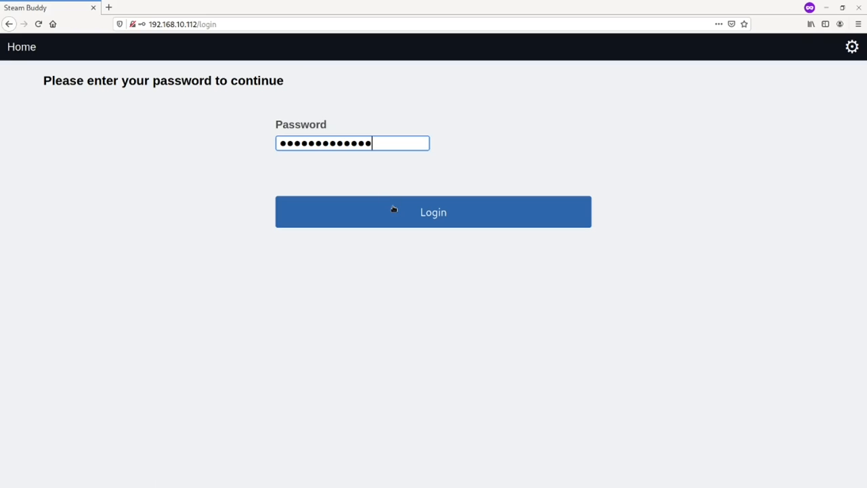
pyautogui.click(433, 211)
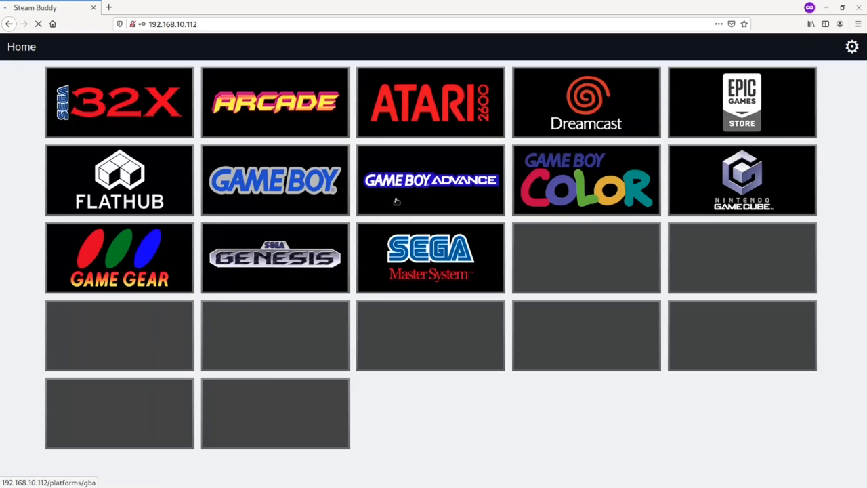
pyautogui.click(38, 25)
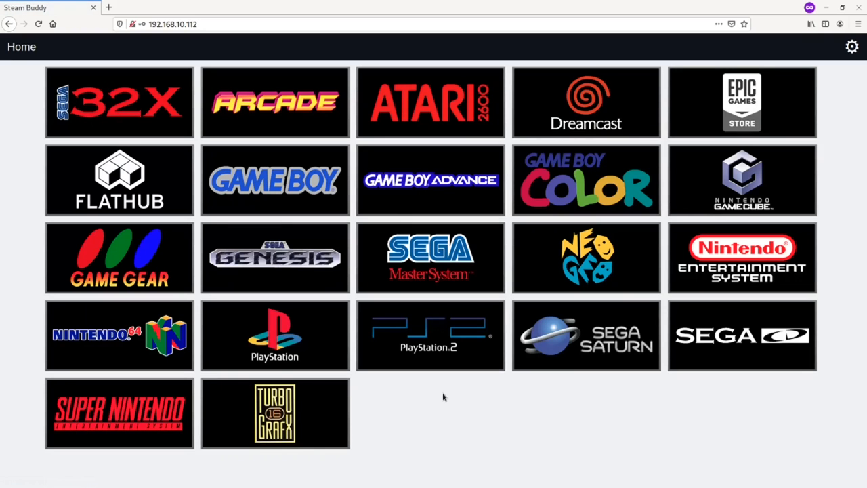
pyautogui.moveTo(417, 307)
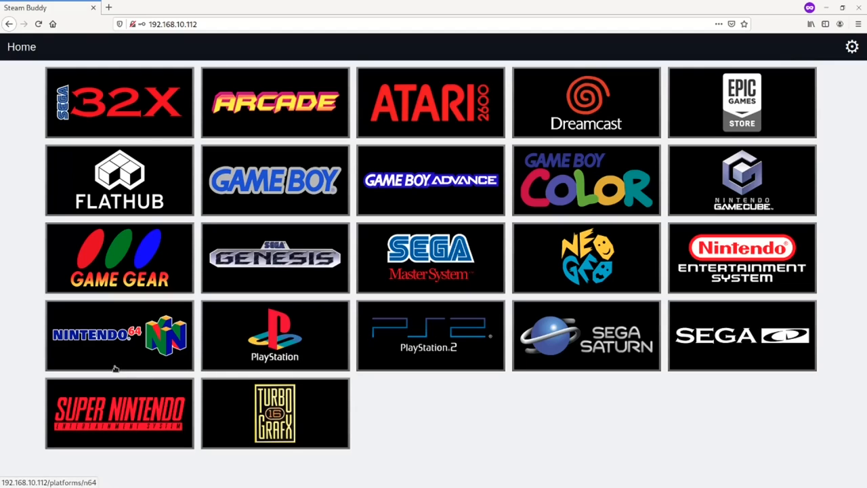
pyautogui.moveTo(508, 109)
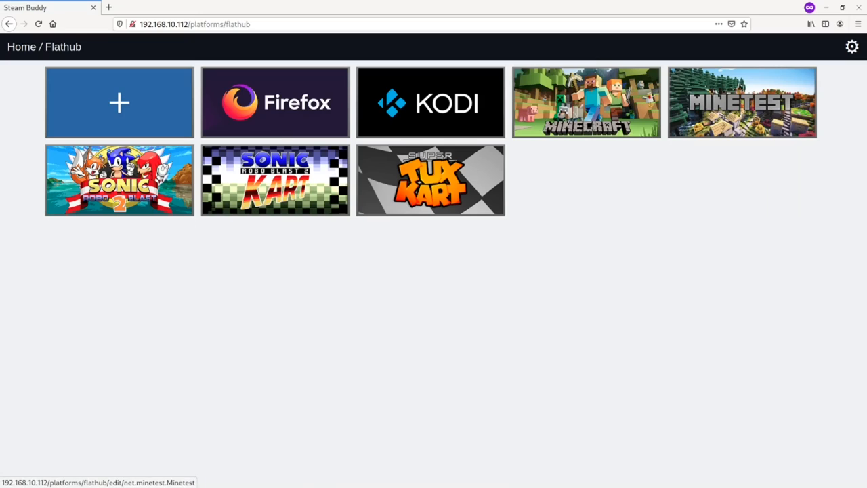
pyautogui.moveTo(122, 218)
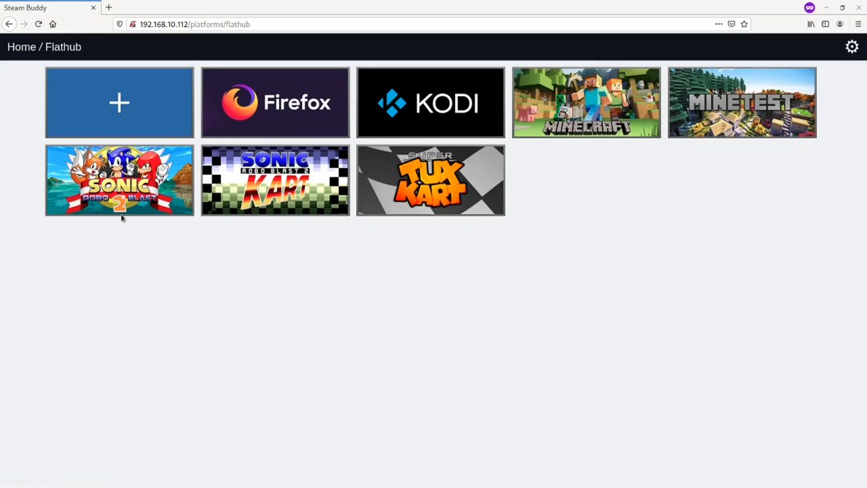
pyautogui.moveTo(412, 96)
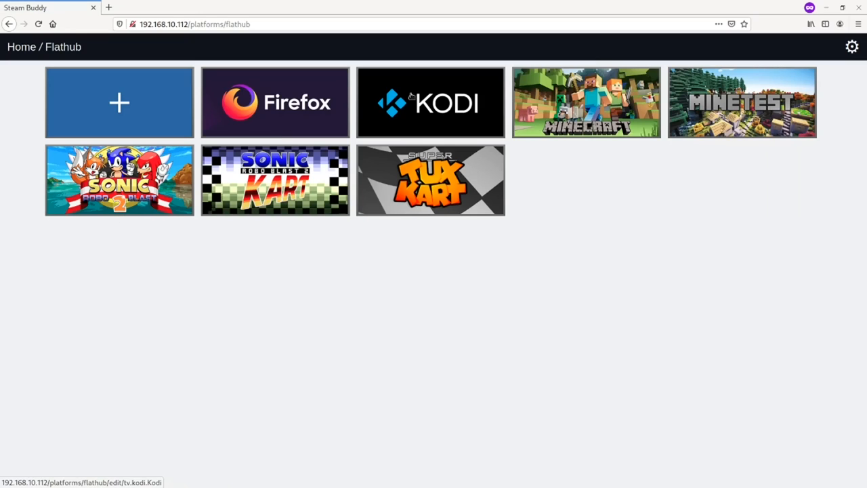
pyautogui.moveTo(20, 108)
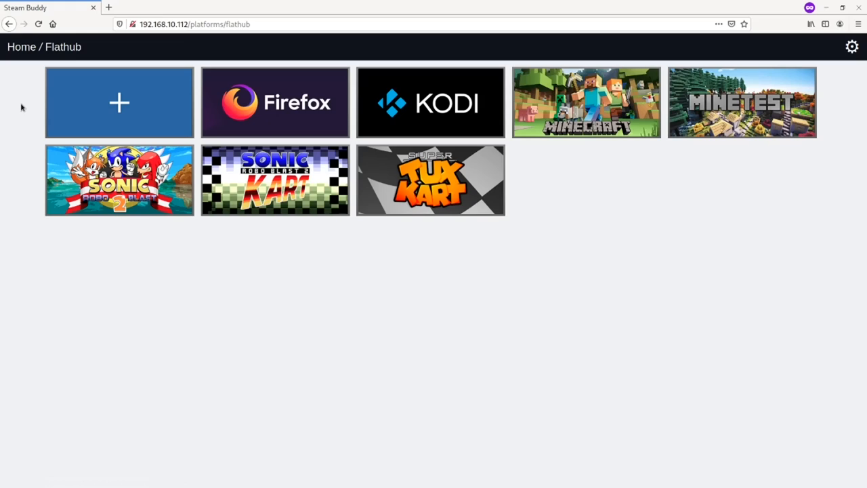
# Step: From the Flathub list, head to the page of new apps to add
pyautogui.click(119, 103)
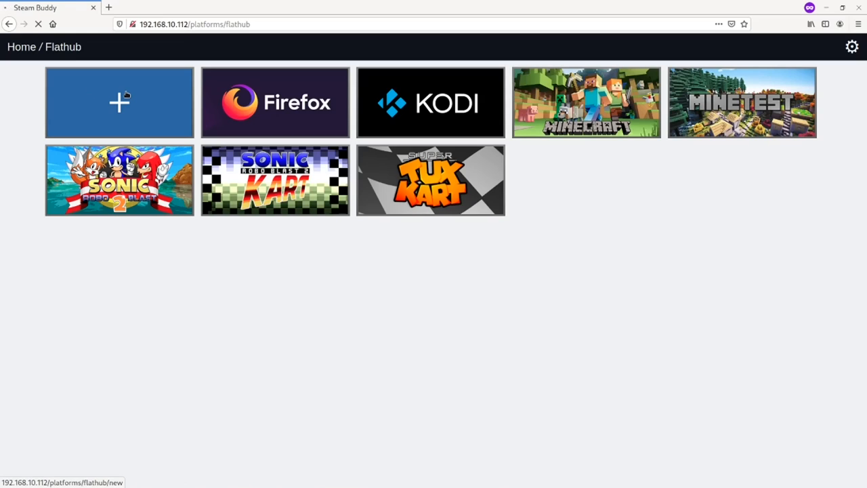
# Step: Choose Armagetron Advanced from the new Flathub apps list
pyautogui.click(119, 103)
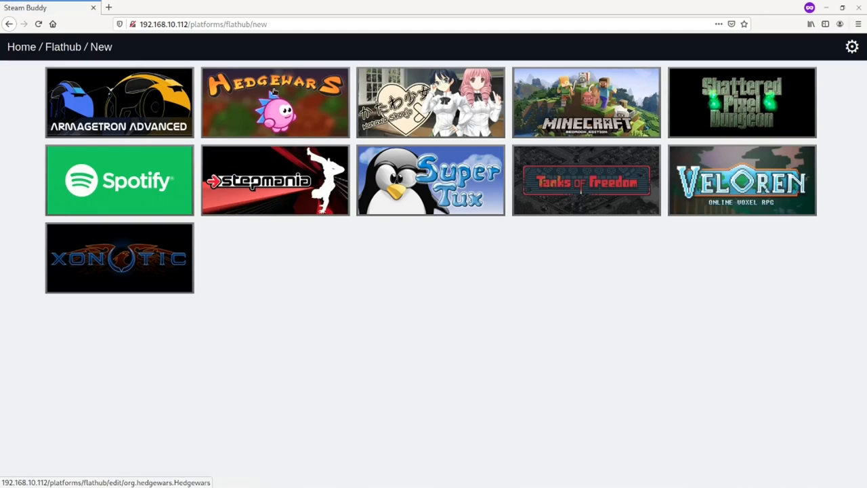
pyautogui.moveTo(293, 96)
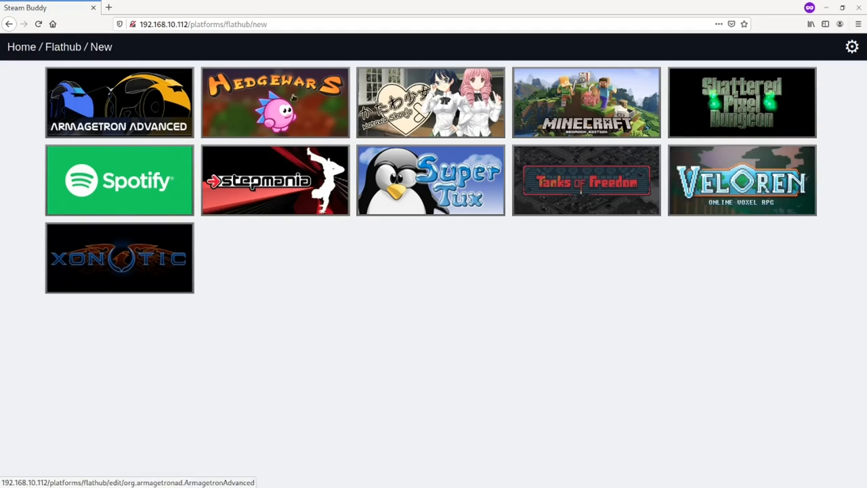
pyautogui.moveTo(331, 301)
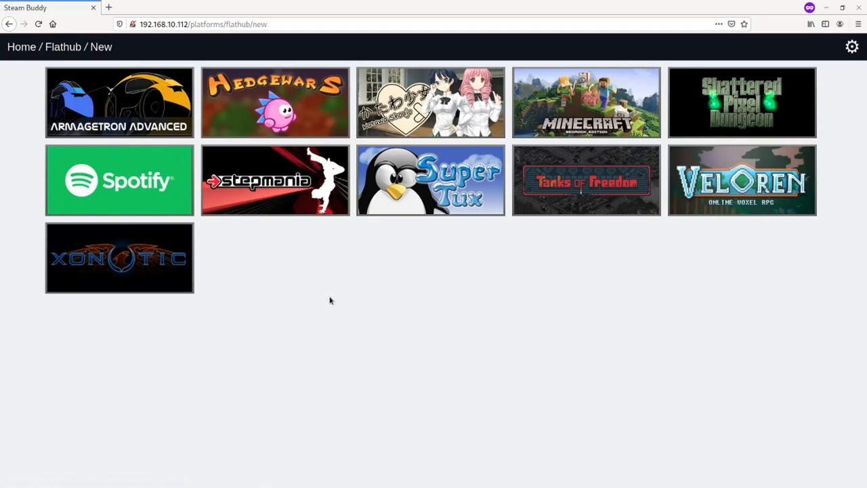
pyautogui.moveTo(151, 112)
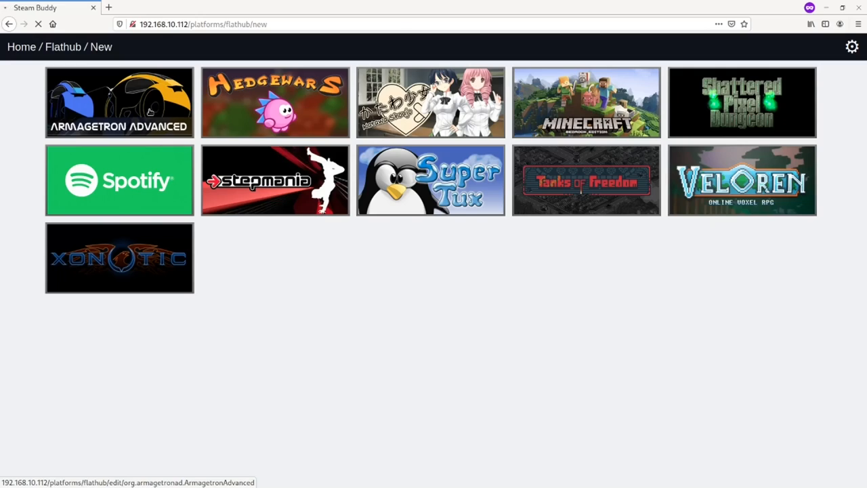
# Step: Install Armagetron Advanced so its page shows version 0.2.8.3.4 with Uninstall
pyautogui.click(119, 103)
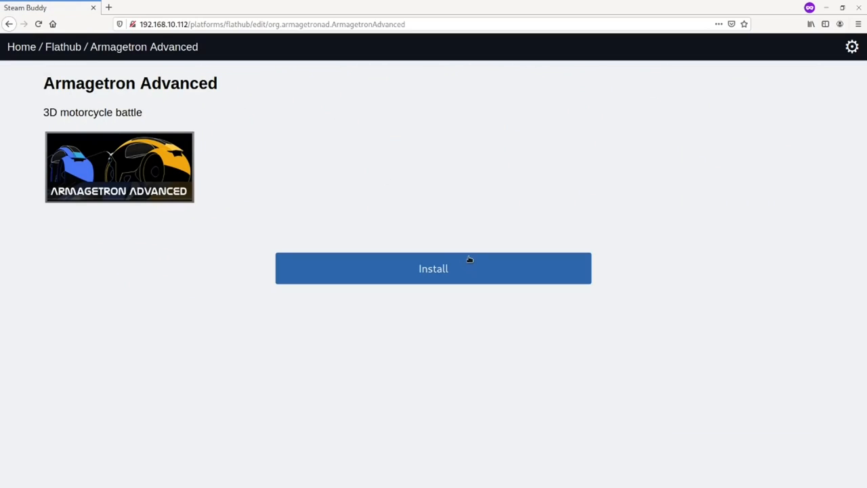
pyautogui.click(433, 269)
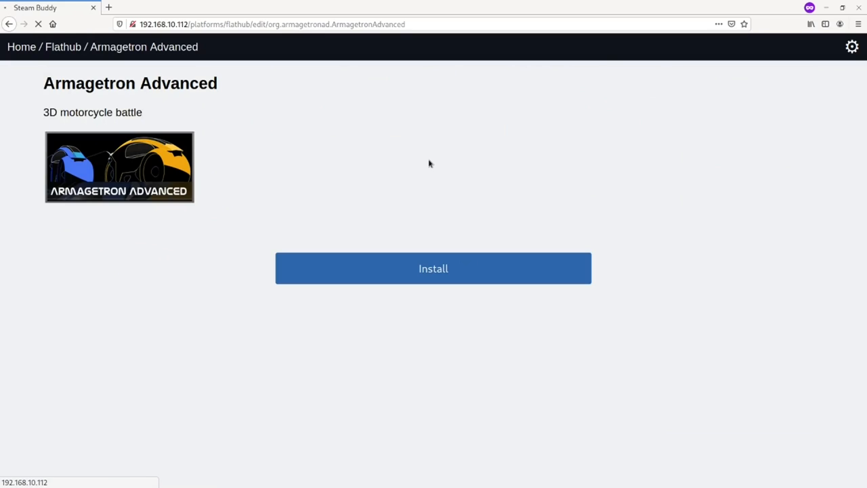
pyautogui.click(434, 268)
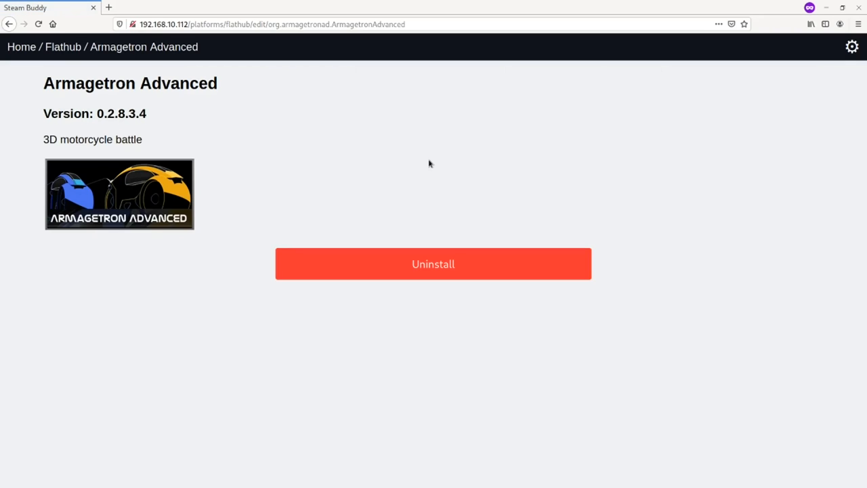
pyautogui.moveTo(76, 67)
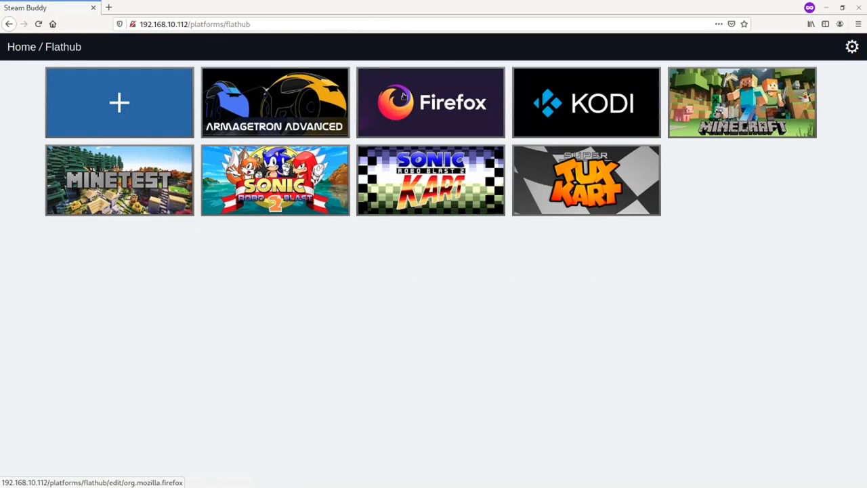
pyautogui.moveTo(260, 121)
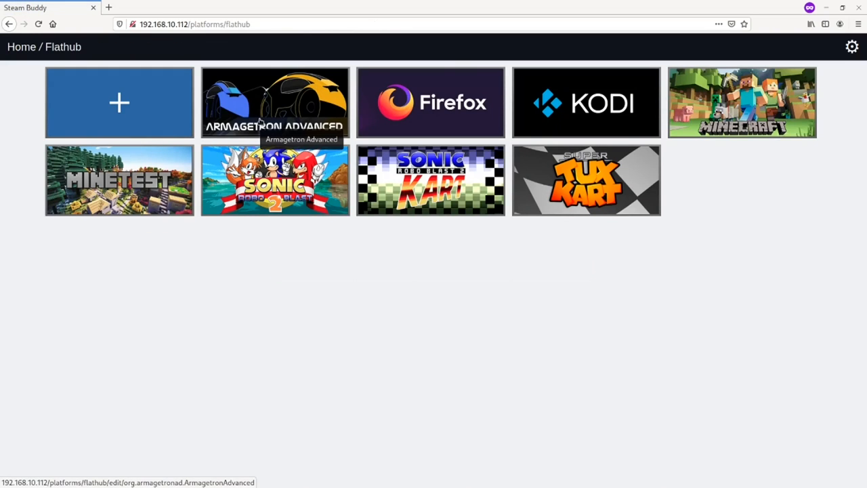
# Step: Return to the Home platform grid via the breadcrumb
pyautogui.click(22, 46)
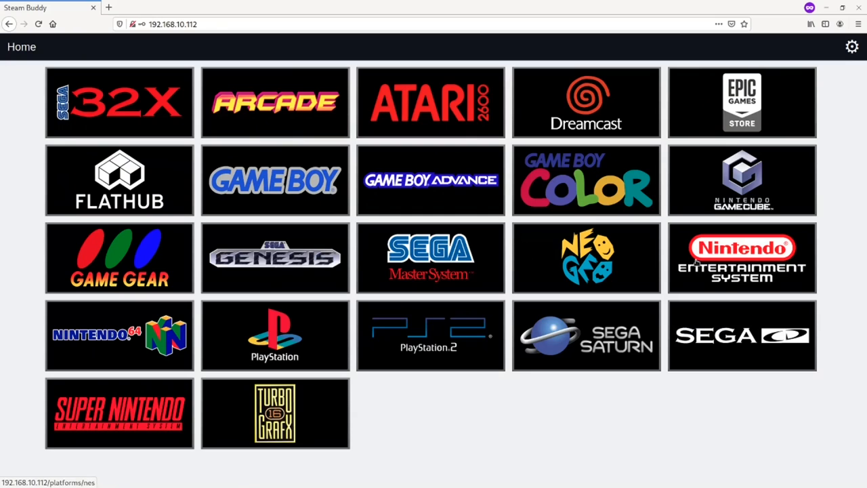
pyautogui.moveTo(115, 368)
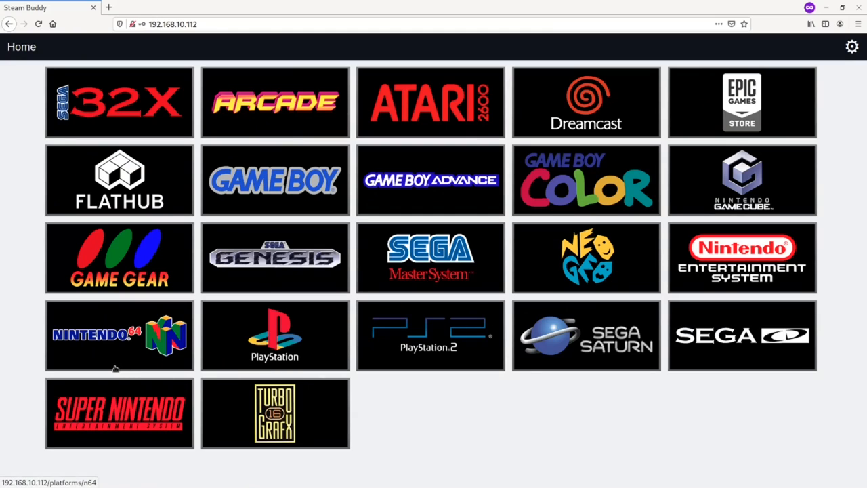
pyautogui.moveTo(506, 111)
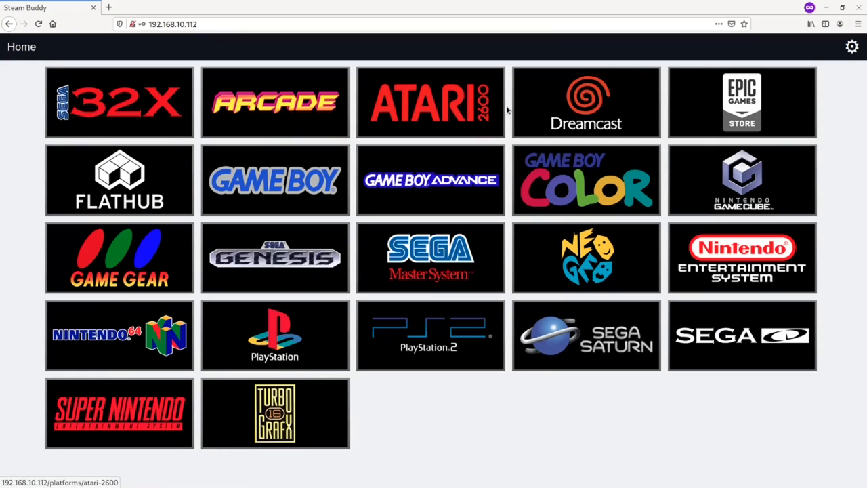
pyautogui.moveTo(688, 183)
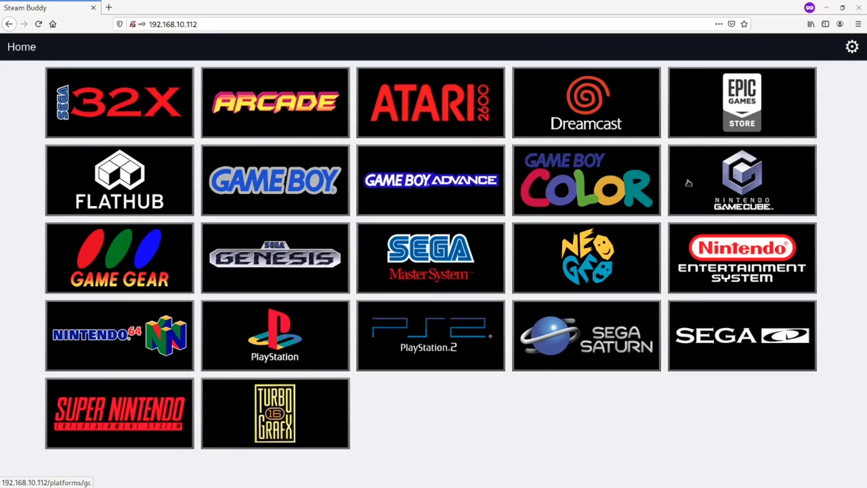